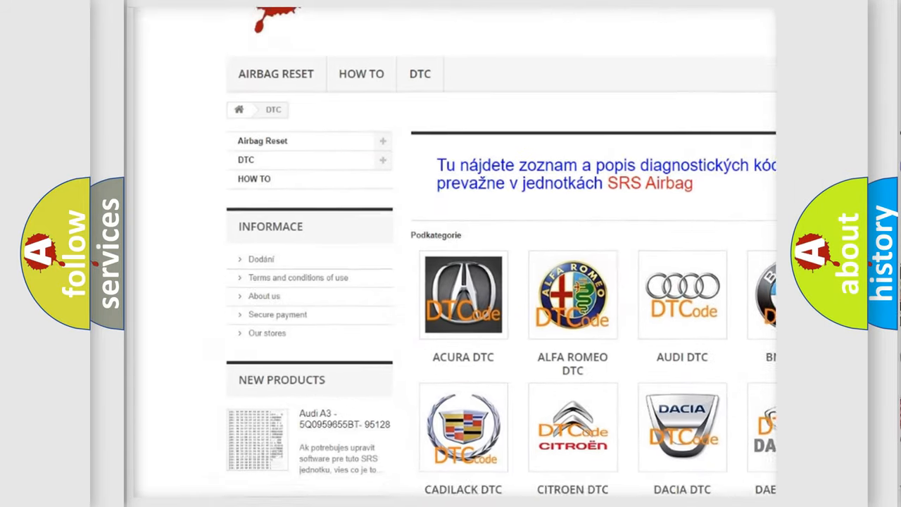
Scroll the DTC website past the car-brand logos down to the B-series code list
scroll(down, 3)
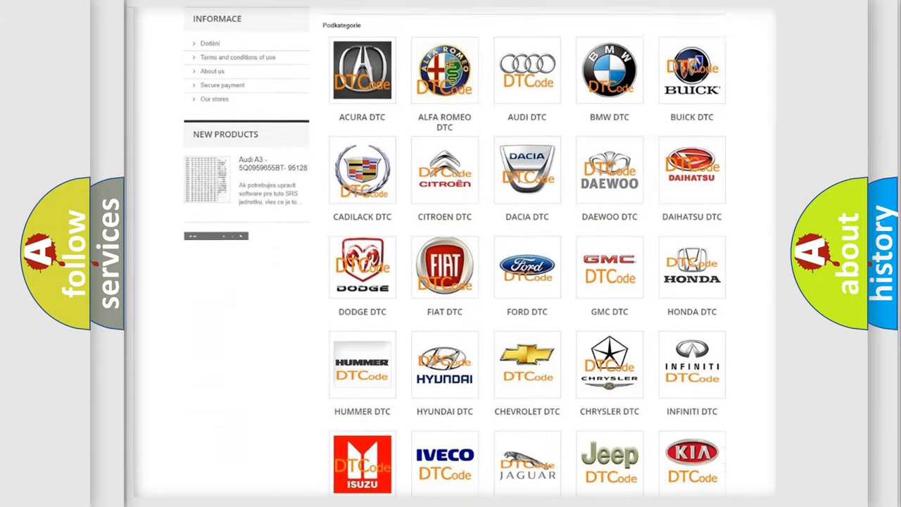
scroll(down, 3)
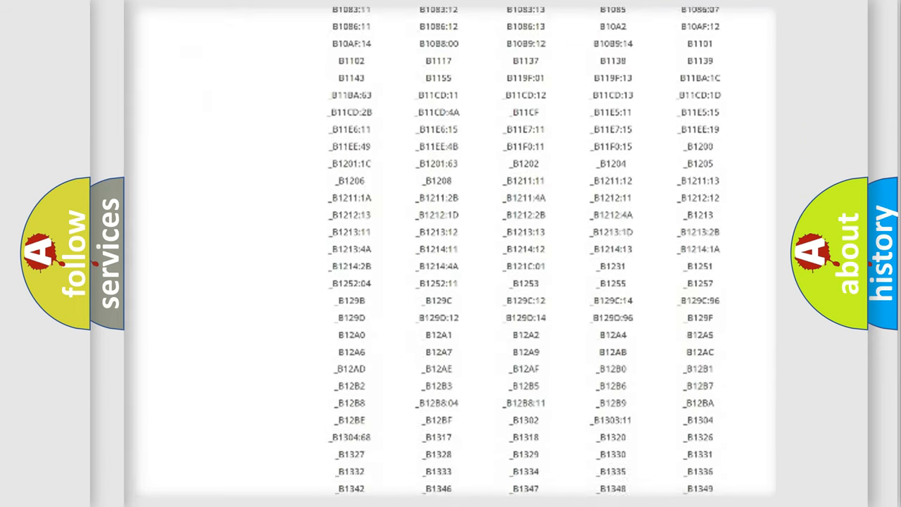
scroll(down, 3)
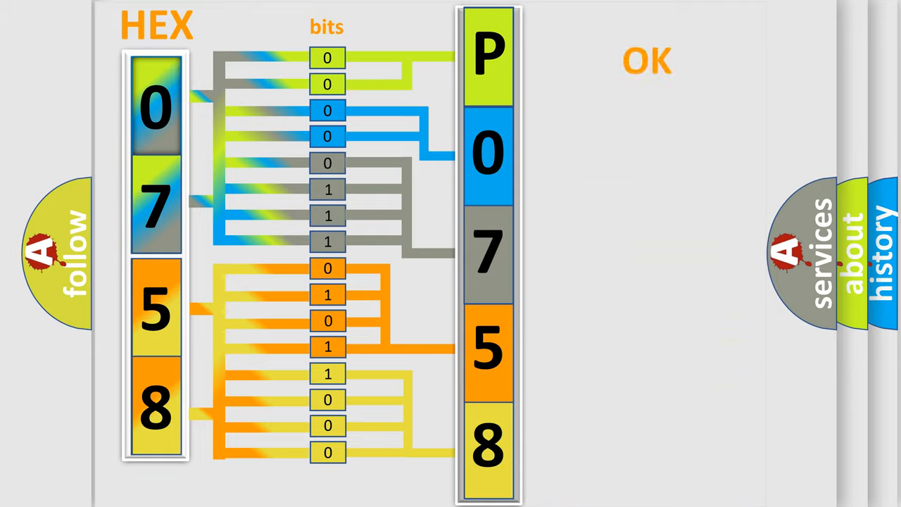
Advance from the 0758 hex-to-bits diagram to the 'Make: Mazda P0758' title slide
click(646, 61)
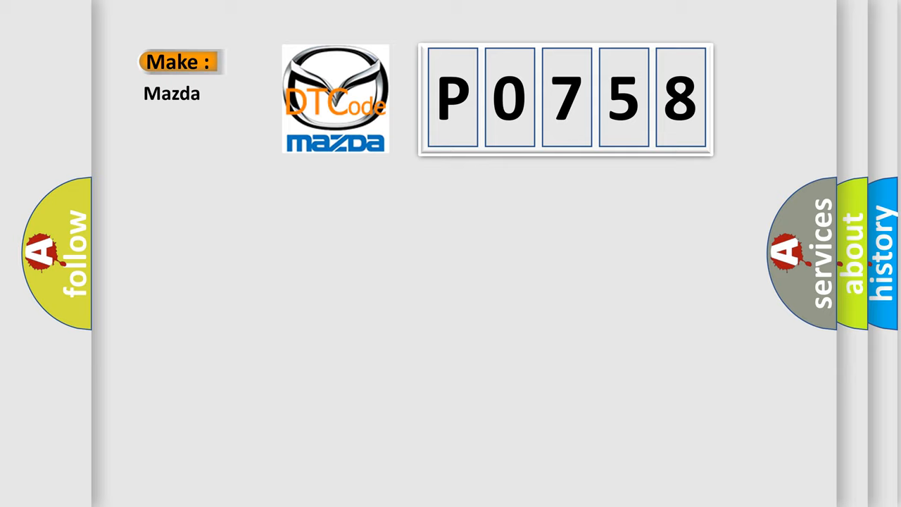